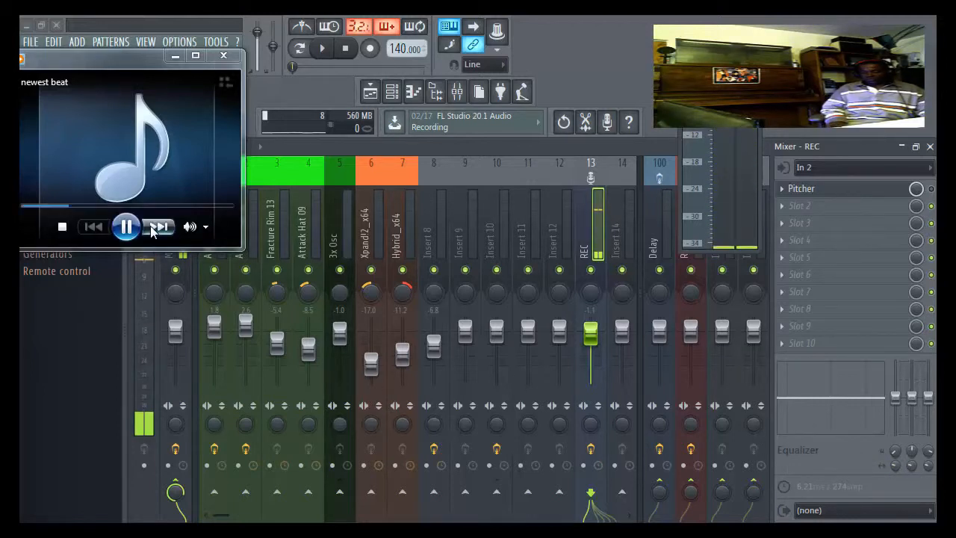
# - Pause the 'newest beat' preview and close the media player window
pyautogui.click(126, 227)
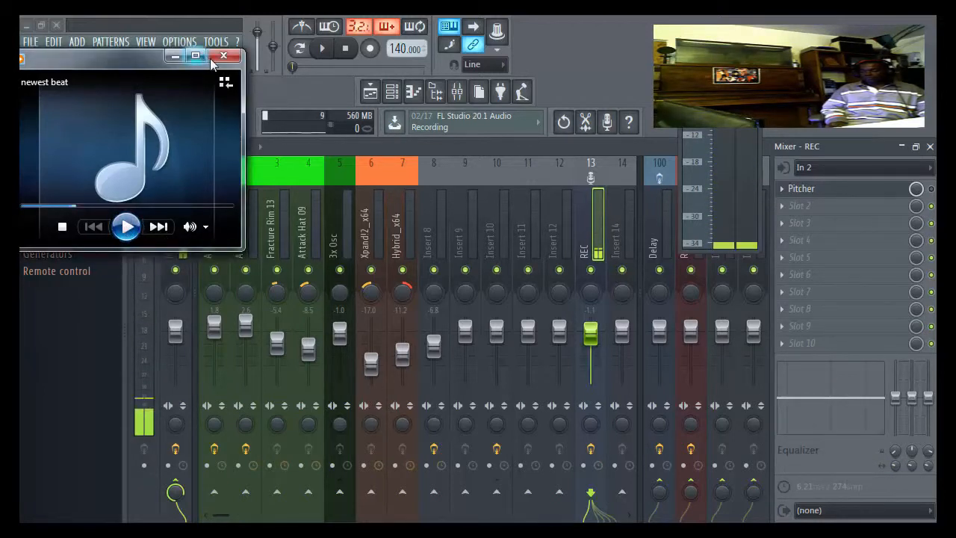
pyautogui.click(225, 56)
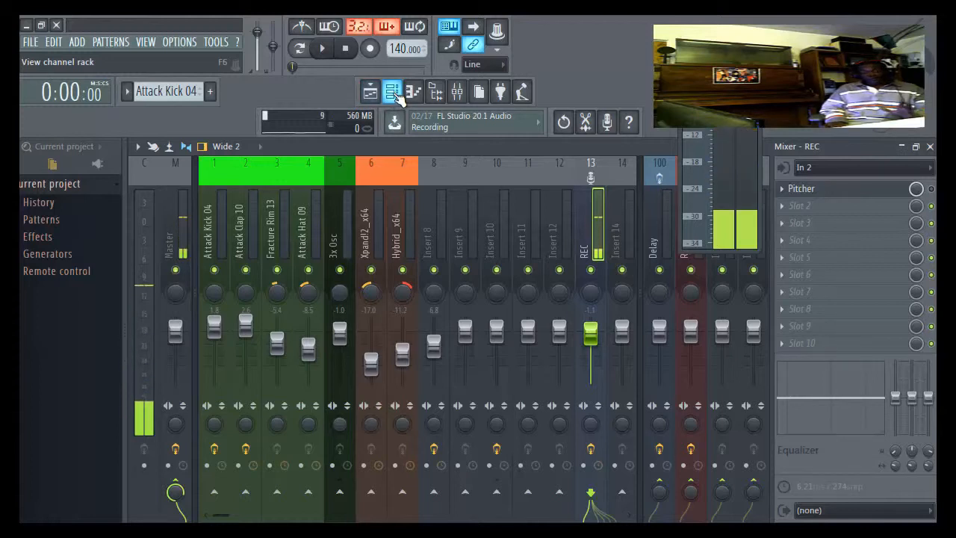
pyautogui.click(413, 91)
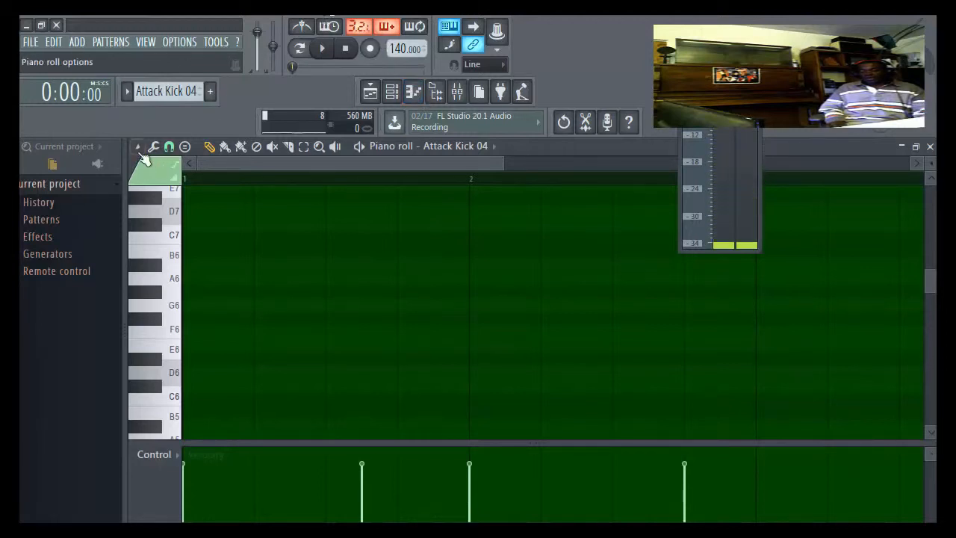
pyautogui.click(137, 146)
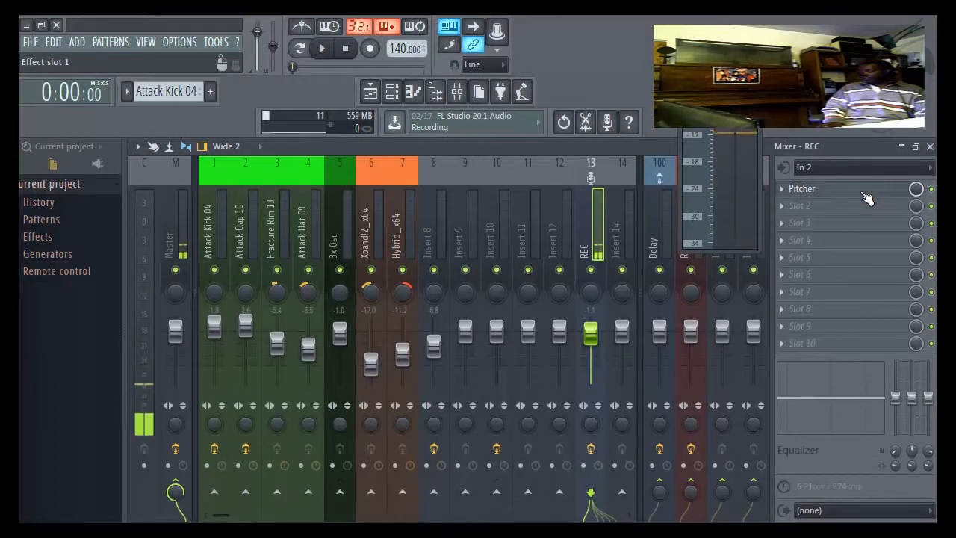
pyautogui.doubleClick(801, 188)
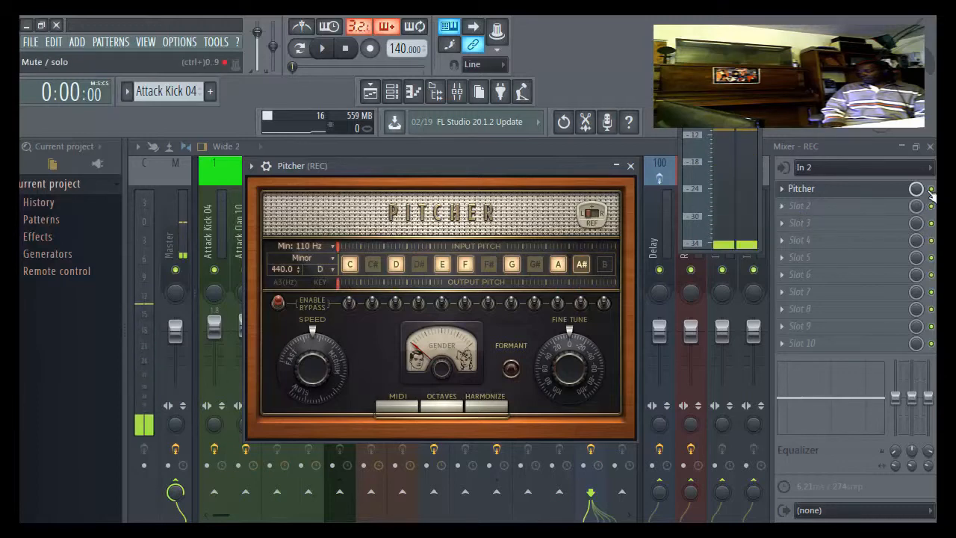
pyautogui.click(630, 165)
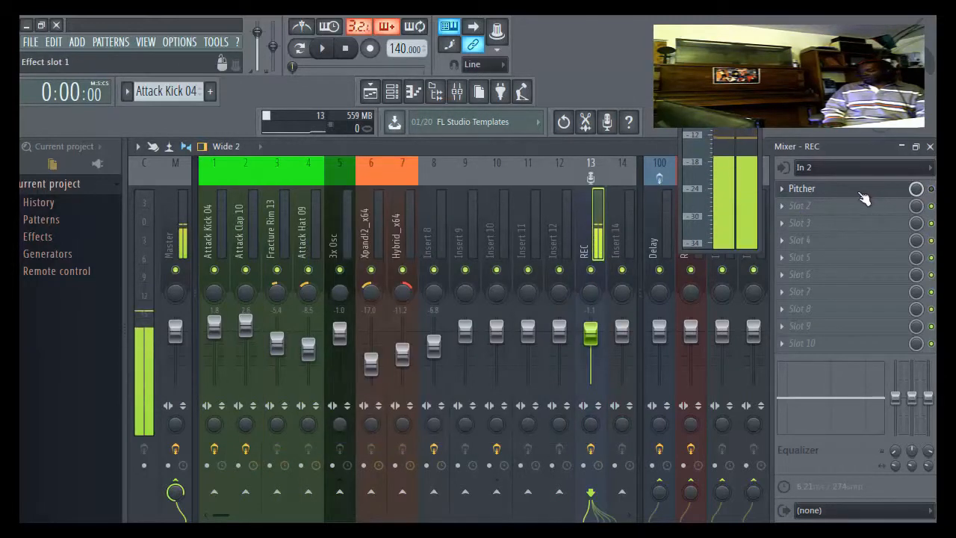
# - Reopen Pitcher on the REC track, set its key to D minor, then close it
pyautogui.click(802, 188)
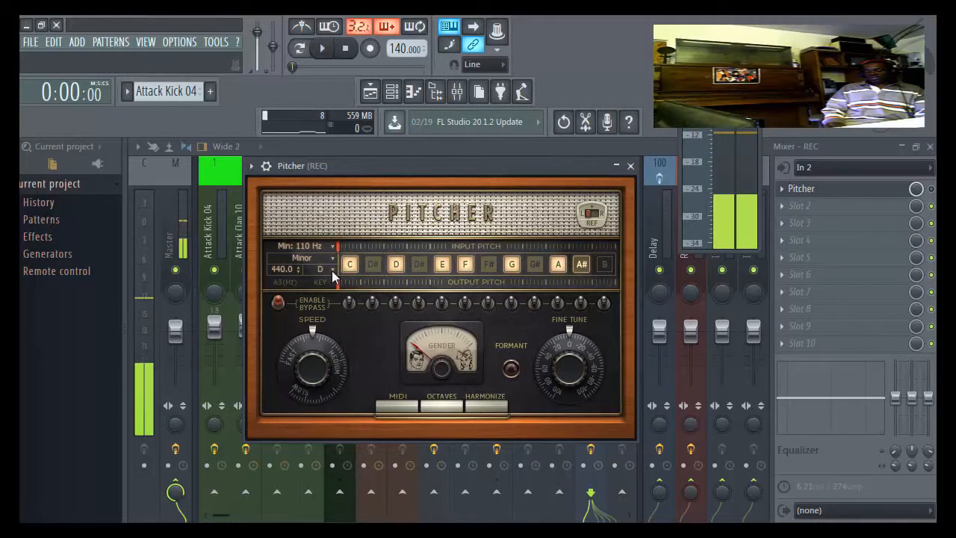
pyautogui.click(302, 257)
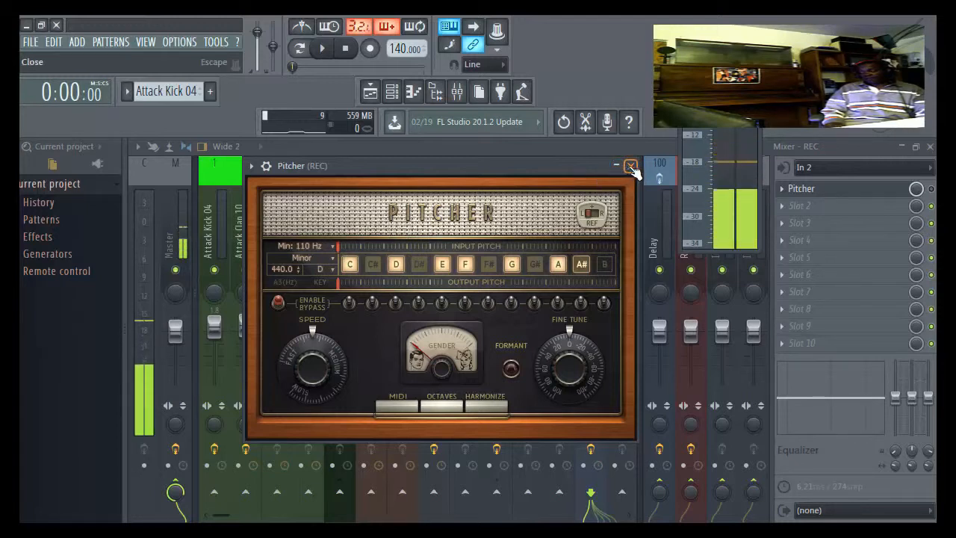
pyautogui.click(631, 165)
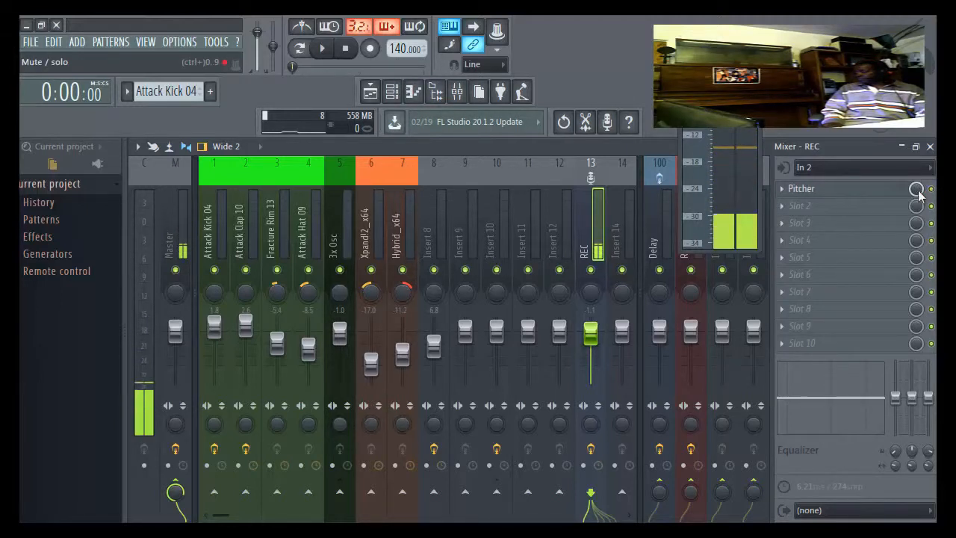
# - Toggle the Pitcher slot's enable switch on the REC track and start song playback
pyautogui.click(320, 48)
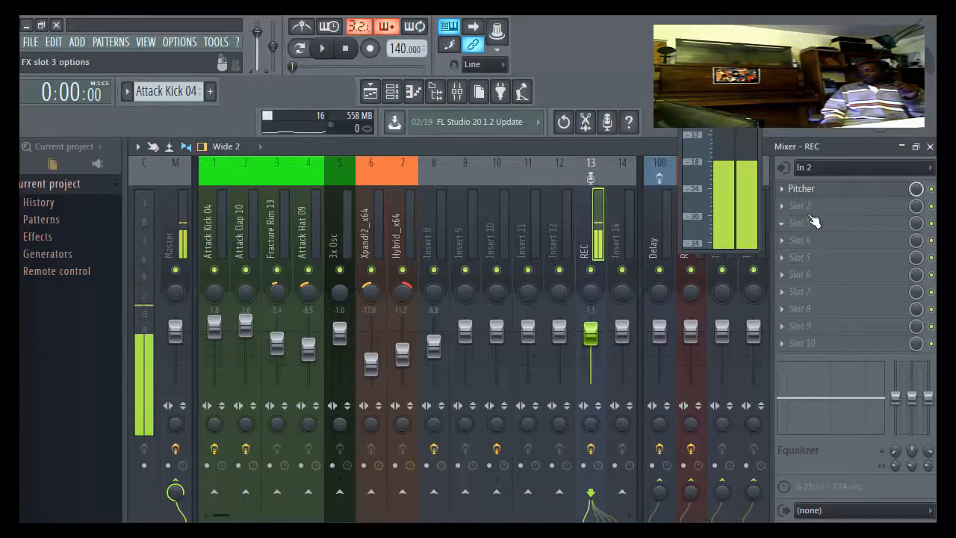
pyautogui.click(799, 206)
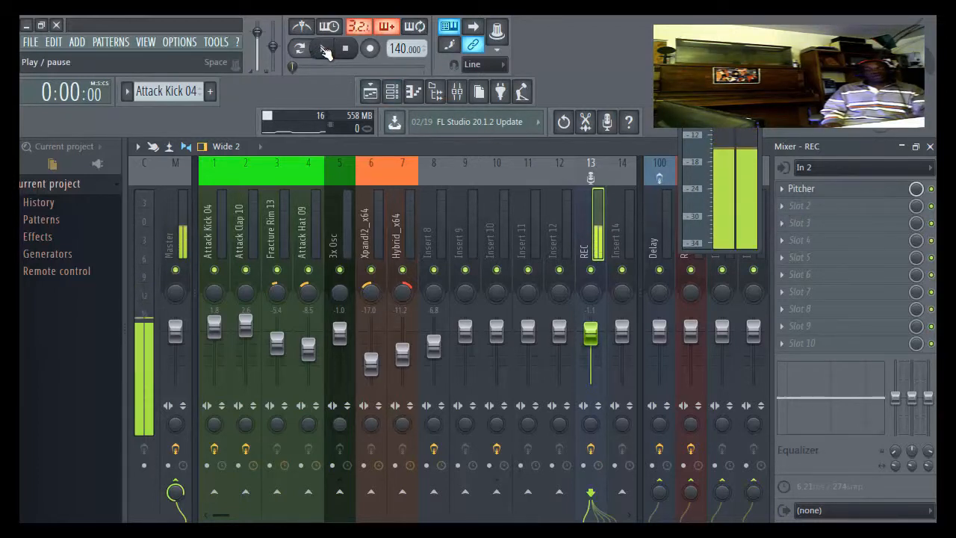
pyautogui.click(320, 48)
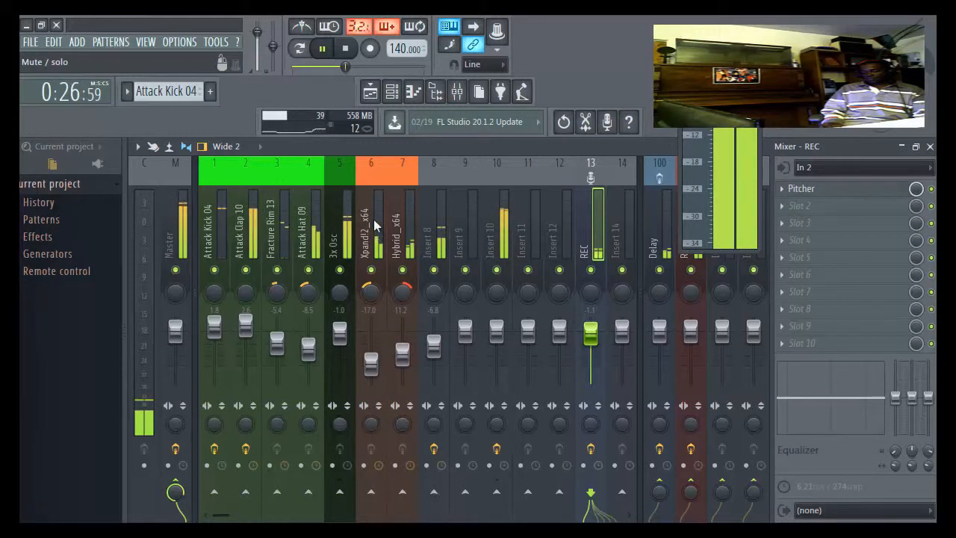
# - Stop playback of the auto-tuned vocal, resetting the song position to 0:00
pyautogui.click(344, 47)
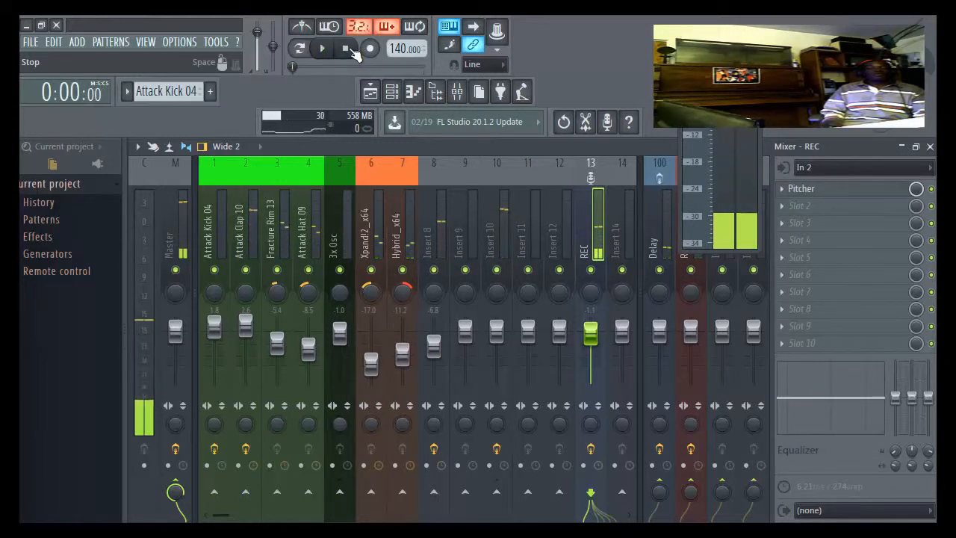